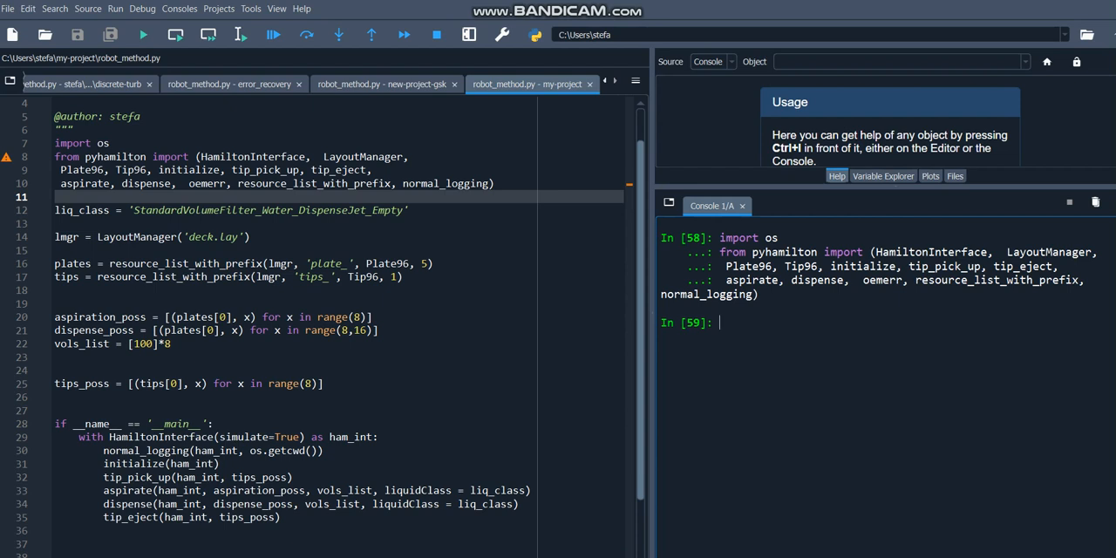
Assign liq_class = 'StandardVolumeFilter_Water_DispenseJet_Empty' in the IPython console
{"action": "type", "text": "liq_class = 'StandardVolumeFilter_Water_DispenseJet_Empty'"}
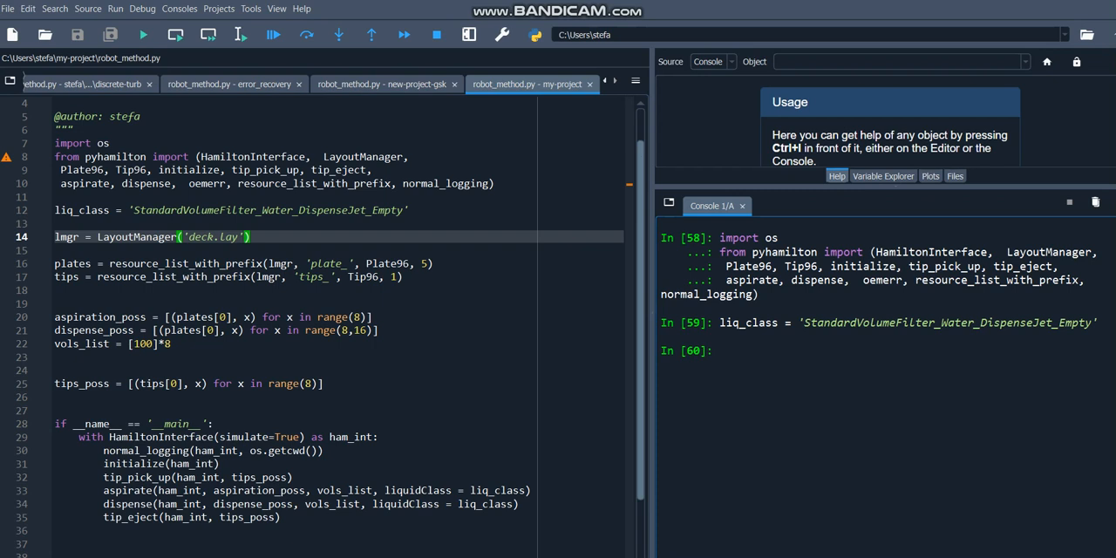
Run the lmgr deck.lay layout-manager line and the plates resource line in the console
{"action": "key", "text": "Return"}
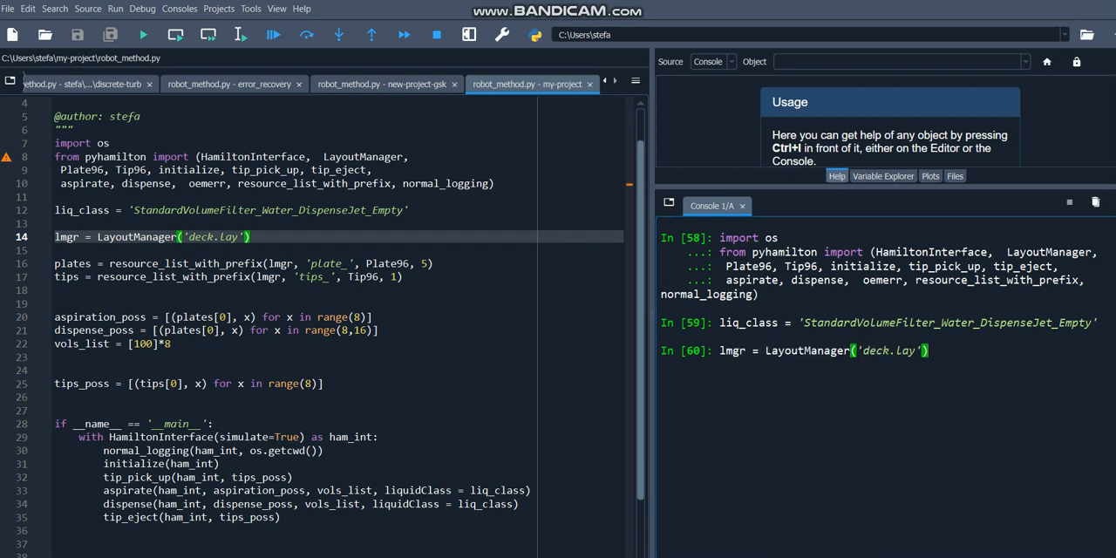
{"action": "key", "text": "enter"}
{"action": "type", "text": "plates = resource_list_with_prefix(lmgr, 'plate_', Plate96, 5"}
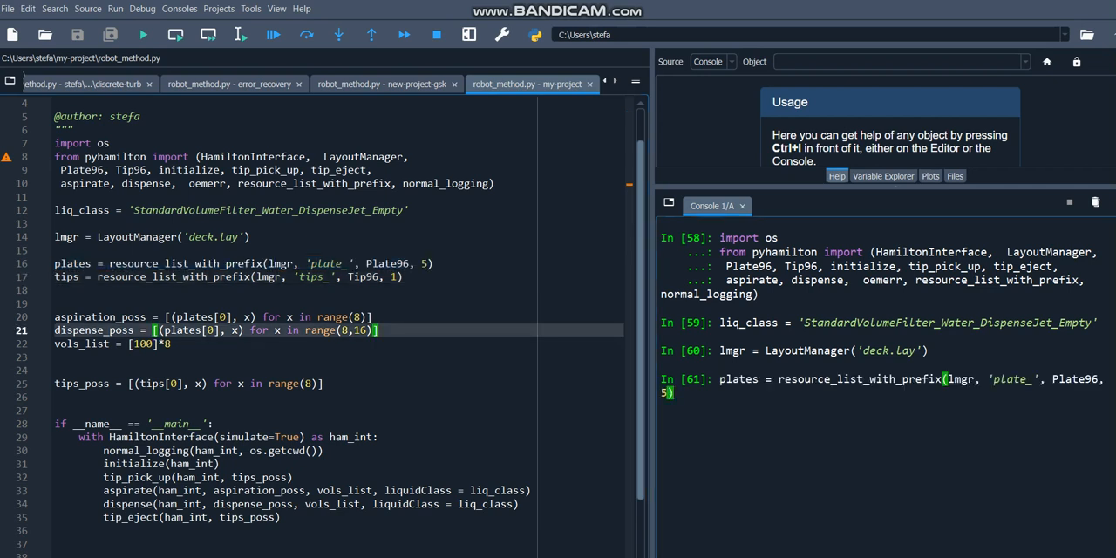
Evaluate type(plates) in the console to confirm plates is a list
{"action": "type", "text": "type"}
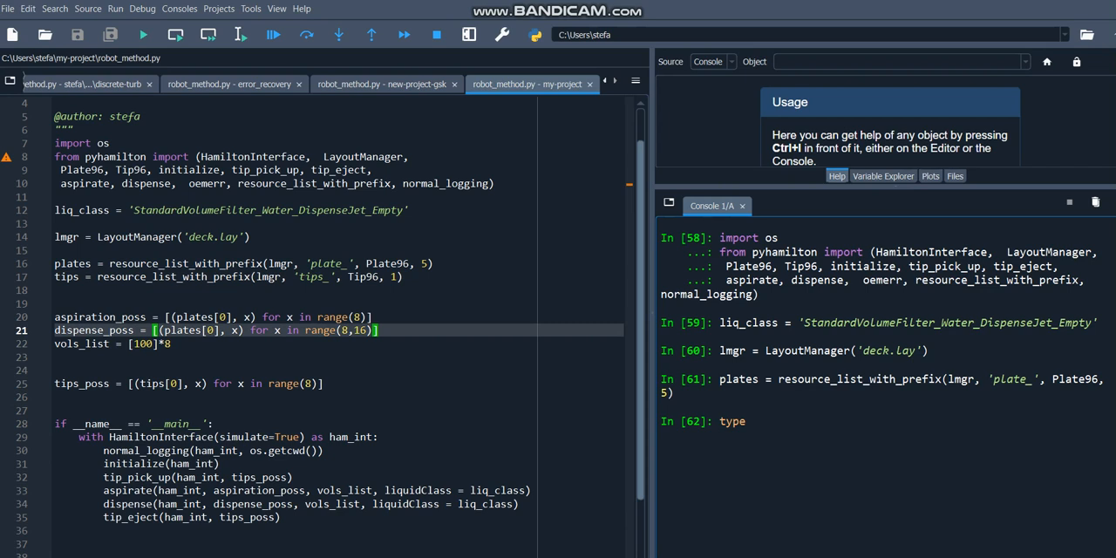
{"action": "type", "text": "("}
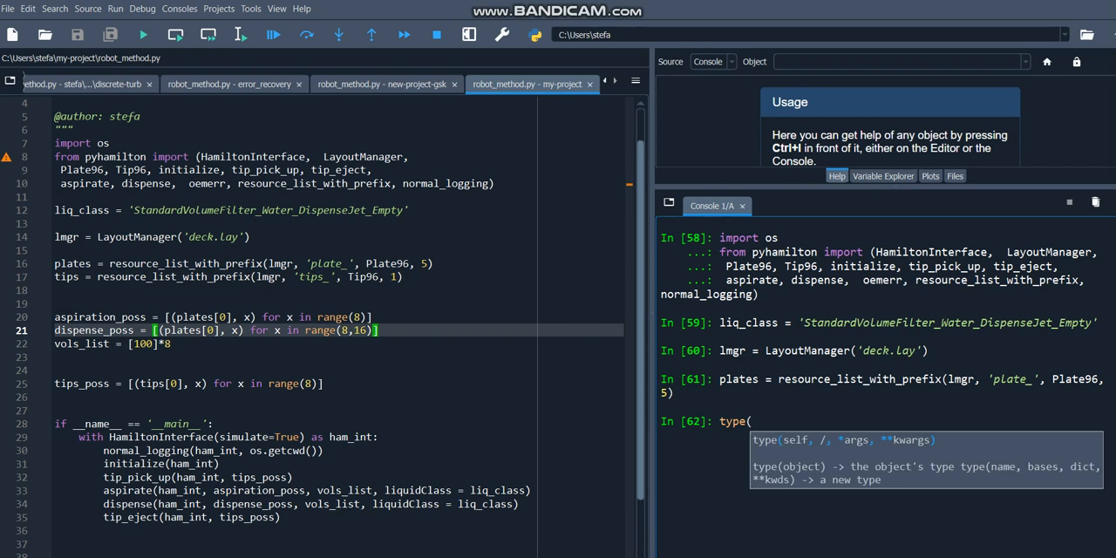
{"action": "type", "text": "plates"}
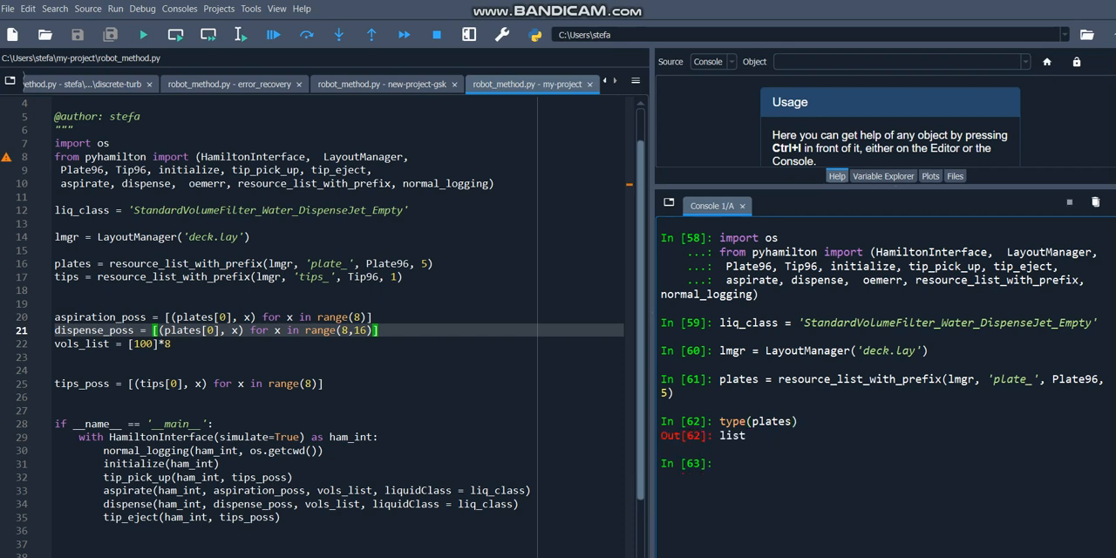
{"action": "type", "text": "type(plate"}
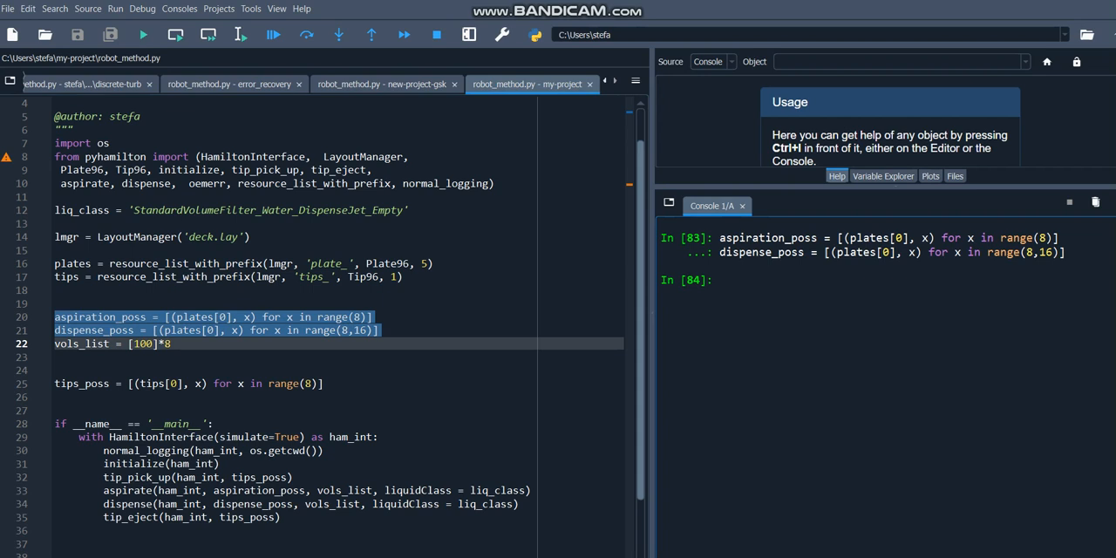
Display aspiration_poss in the console as eight plate-well pairs
{"action": "type", "text": "aspiration_poss"}
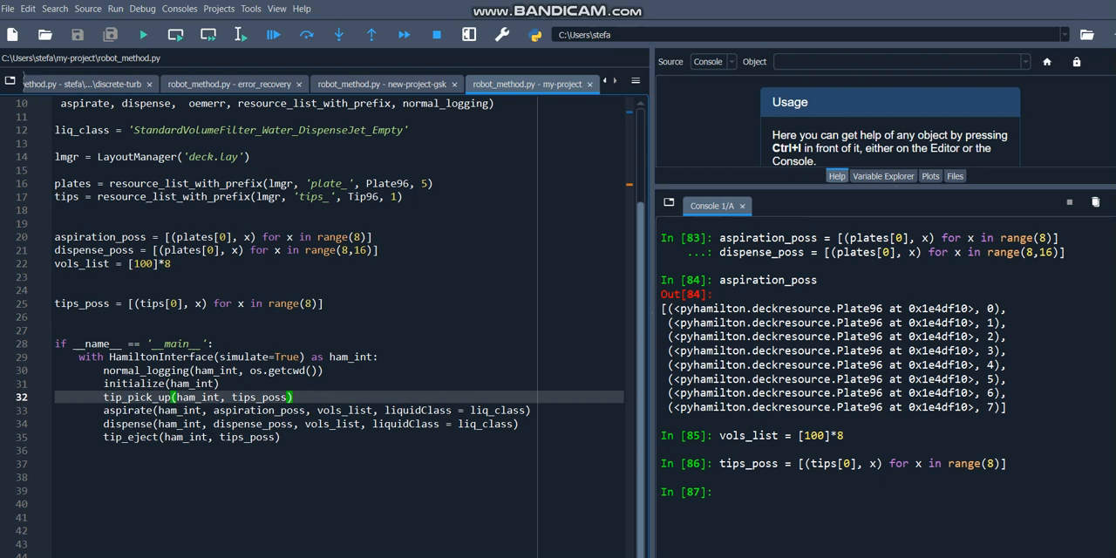
{"action": "left_click", "coordinate": [317, 410]}
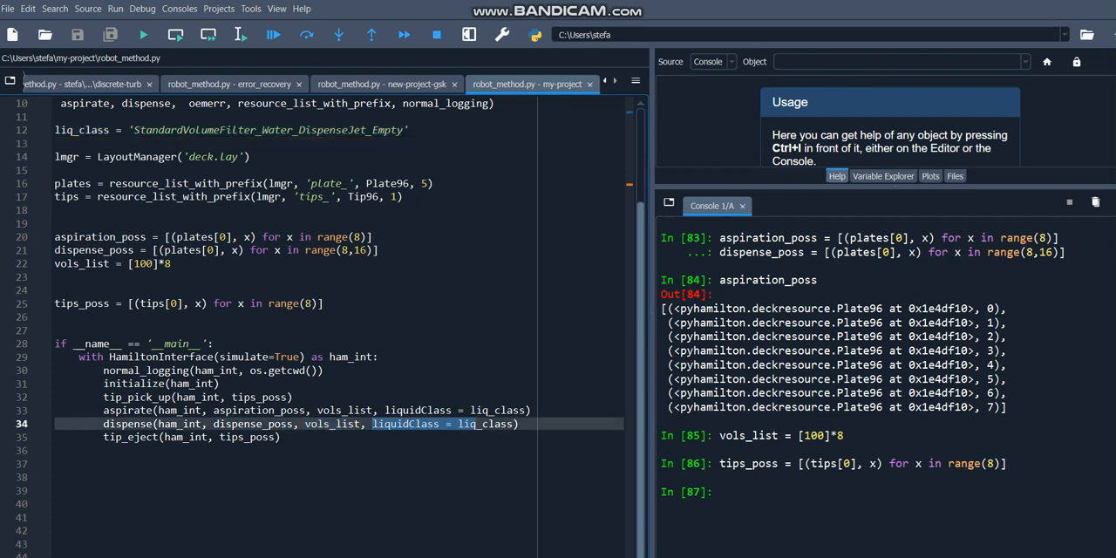
{"action": "double_click", "coordinate": [485, 422]}
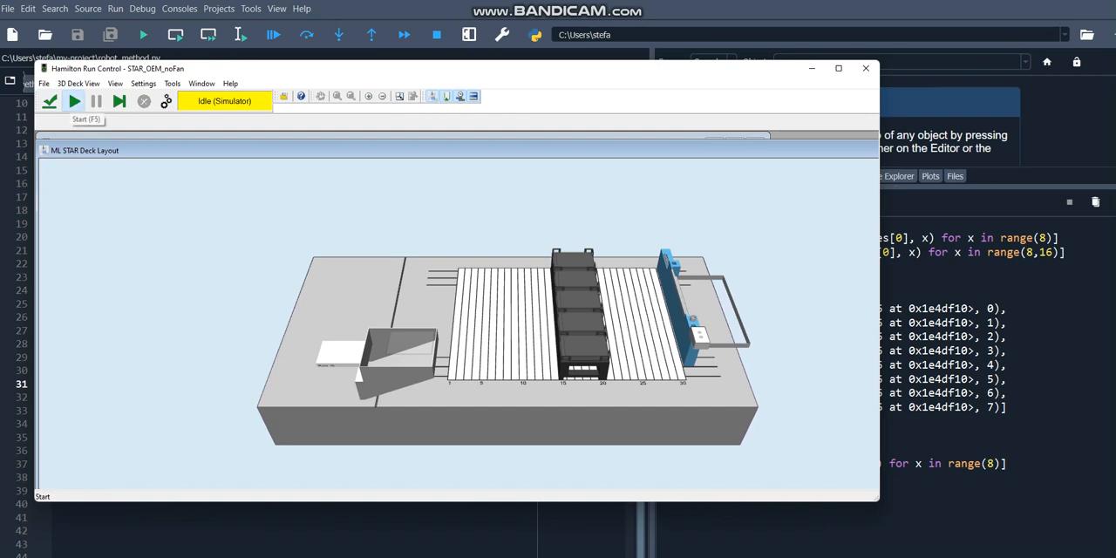
Start the simulated method run from the Run Control toolbar (F5)
{"action": "left_click", "coordinate": [73, 101]}
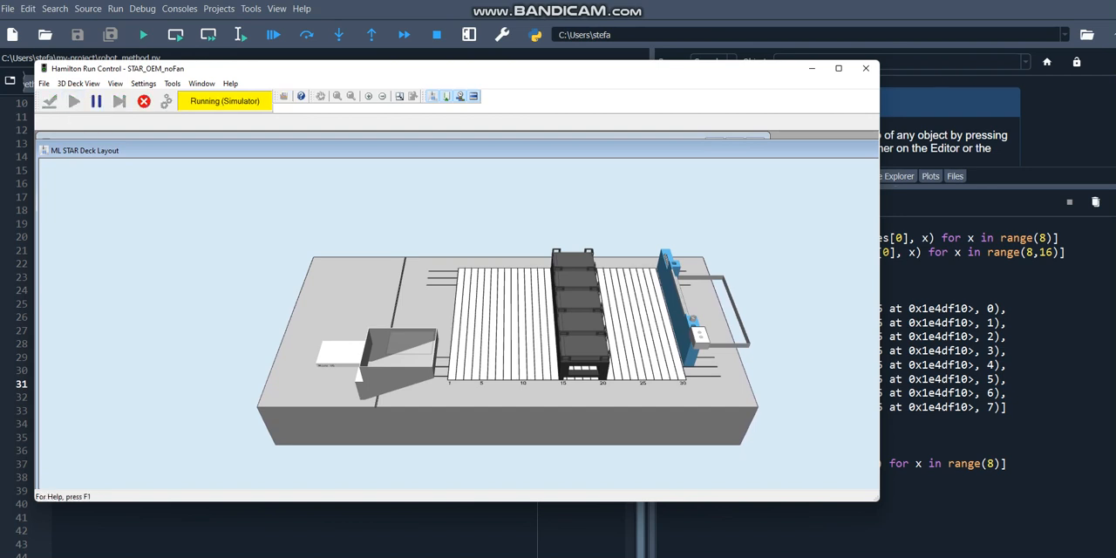